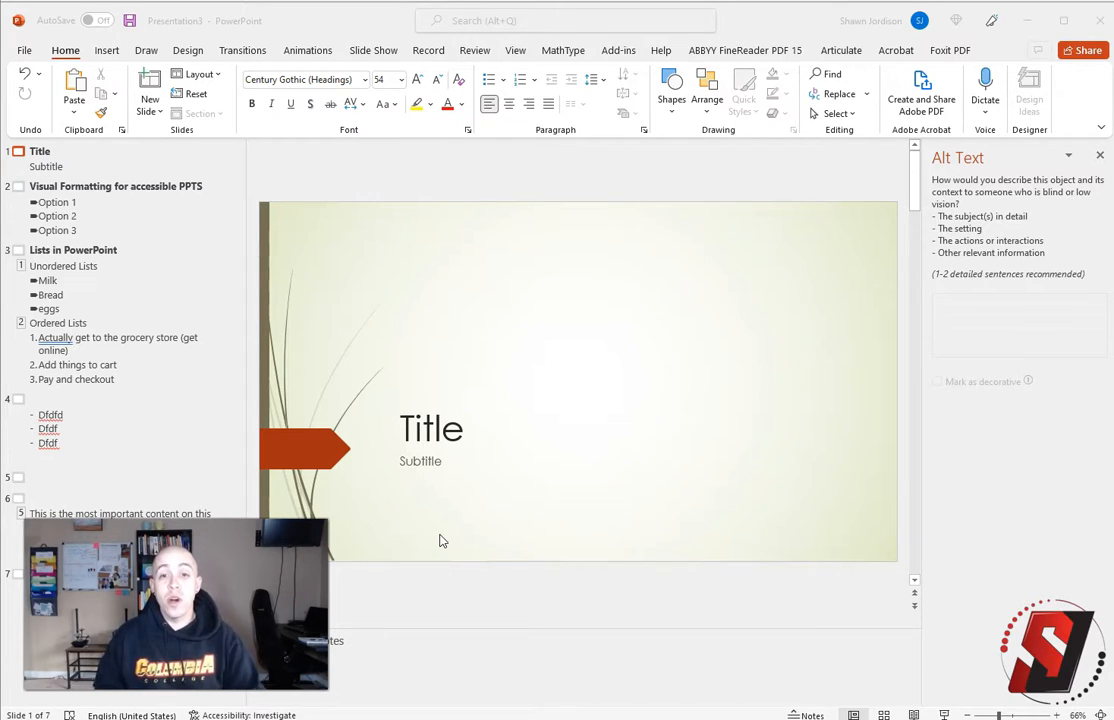
mouse_move(476, 200)
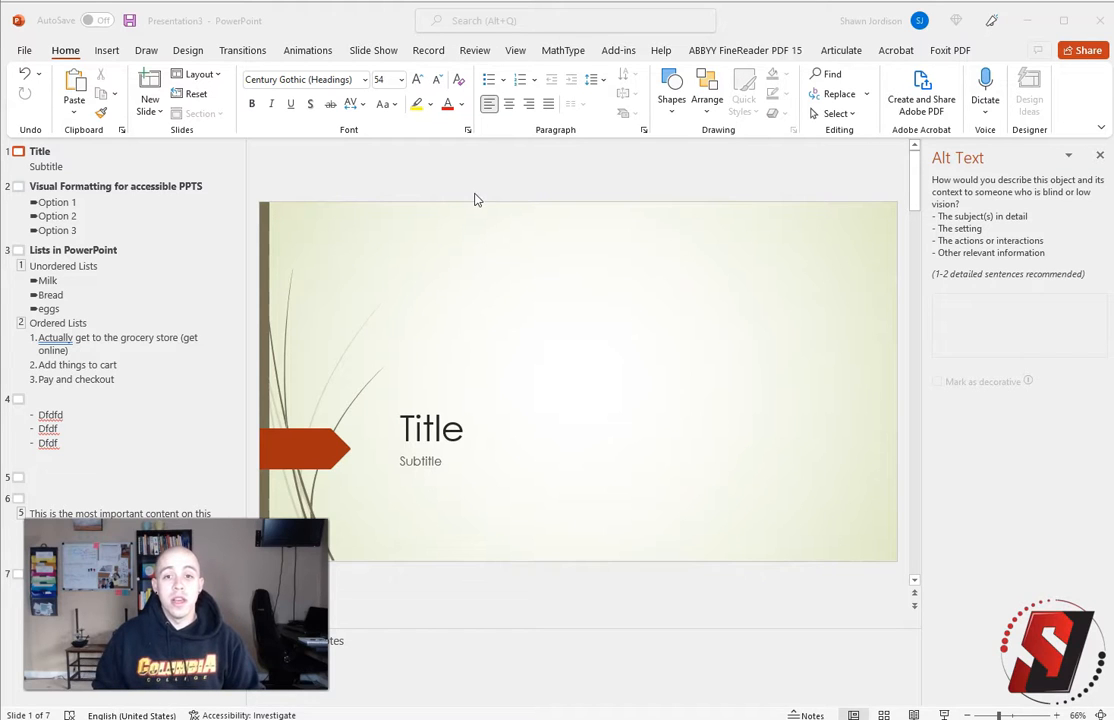
mouse_move(536, 144)
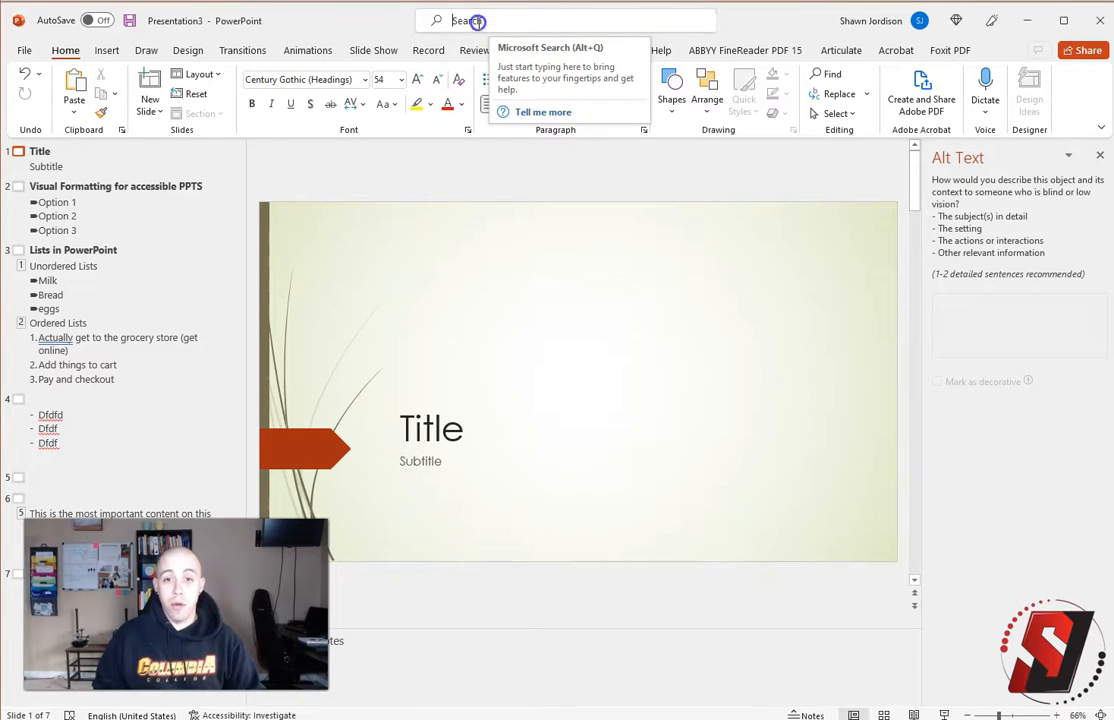
Search 'Read' and display the Reading Order pane for the title slide
text(Re)
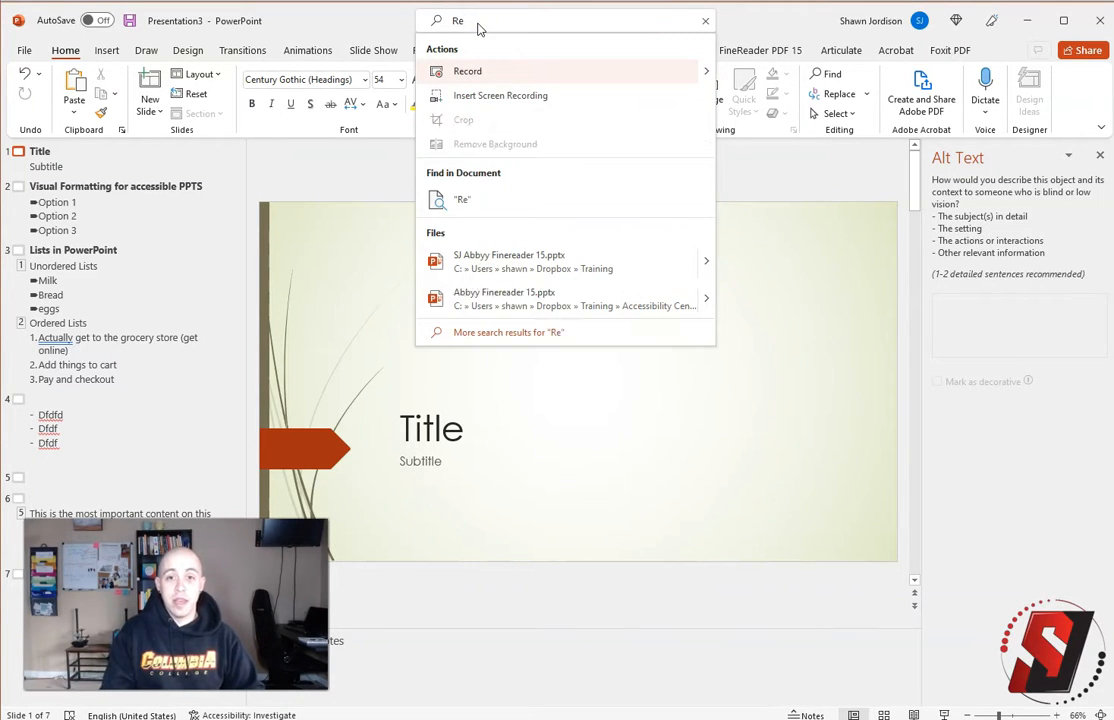
text(d)
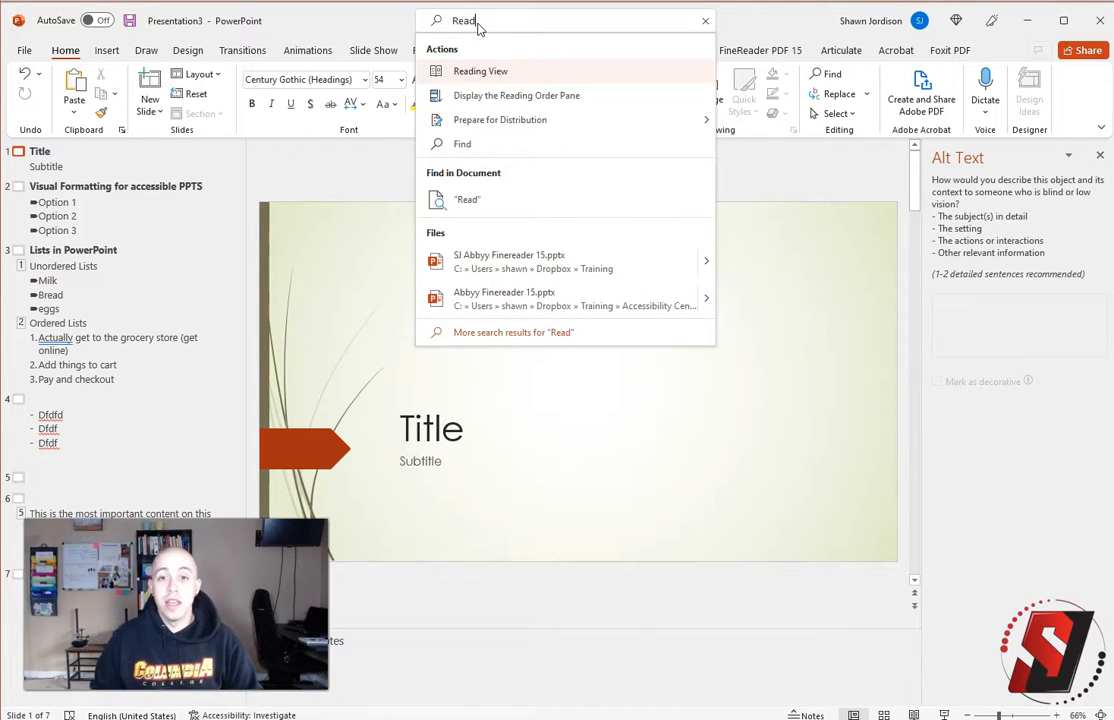
mouse_move(496, 104)
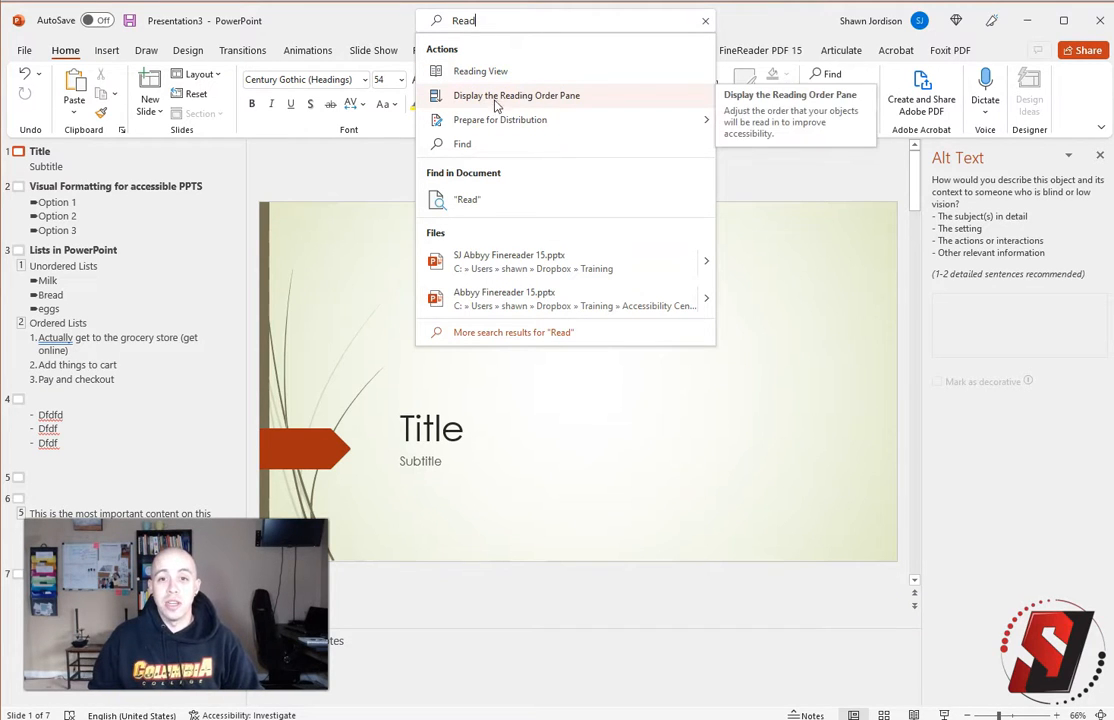
click(516, 96)
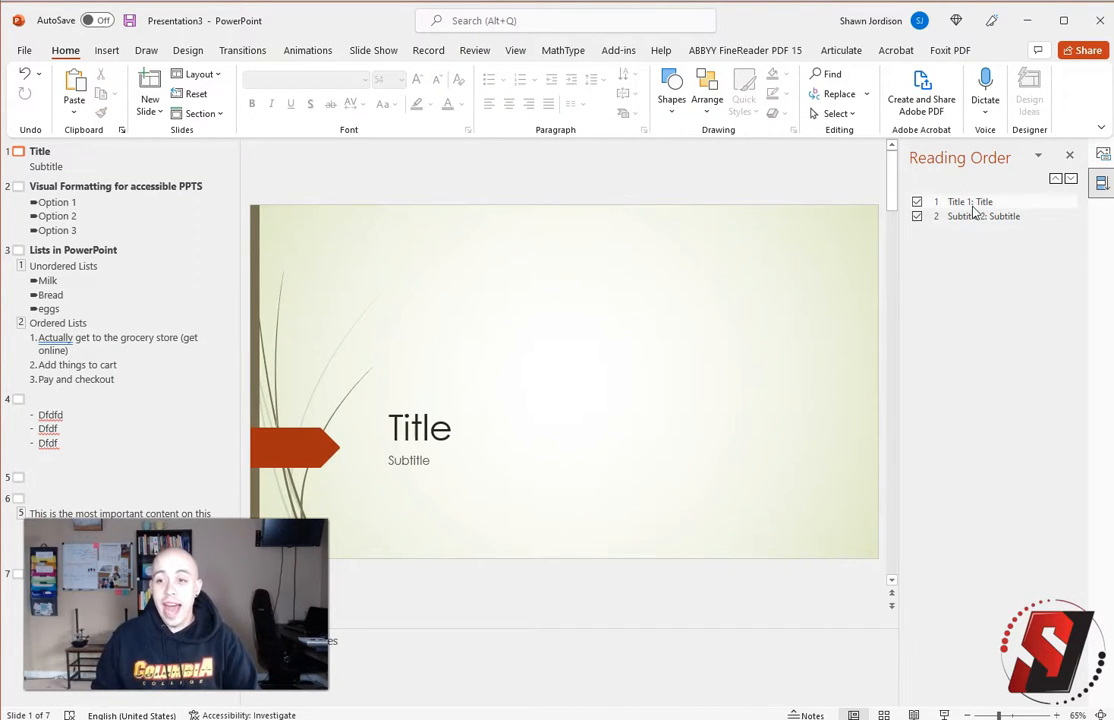
Review the subtitle on slide 1 and the title and content box on slide 2, then go to slide 3
click(984, 216)
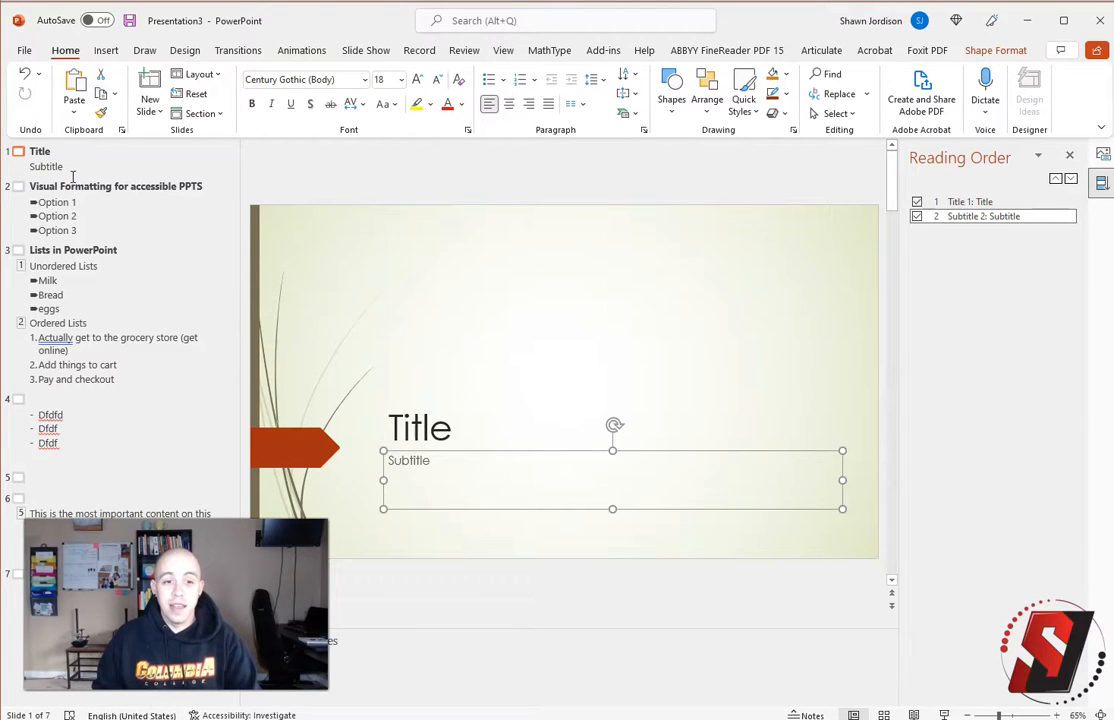
click(116, 186)
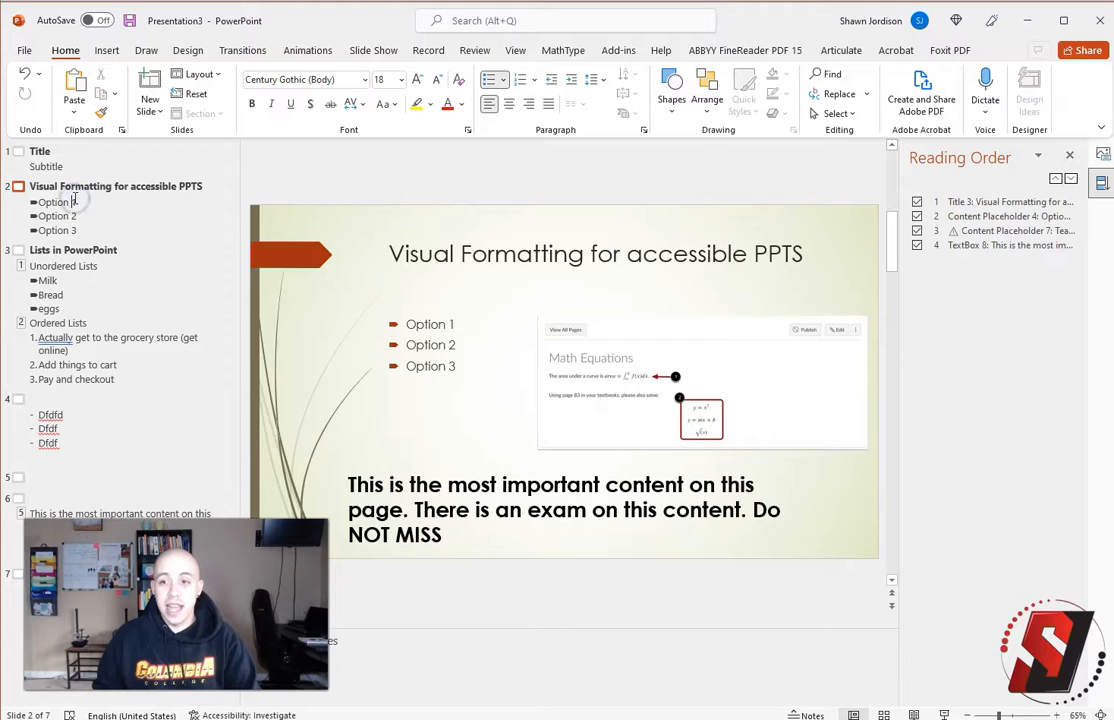
click(970, 202)
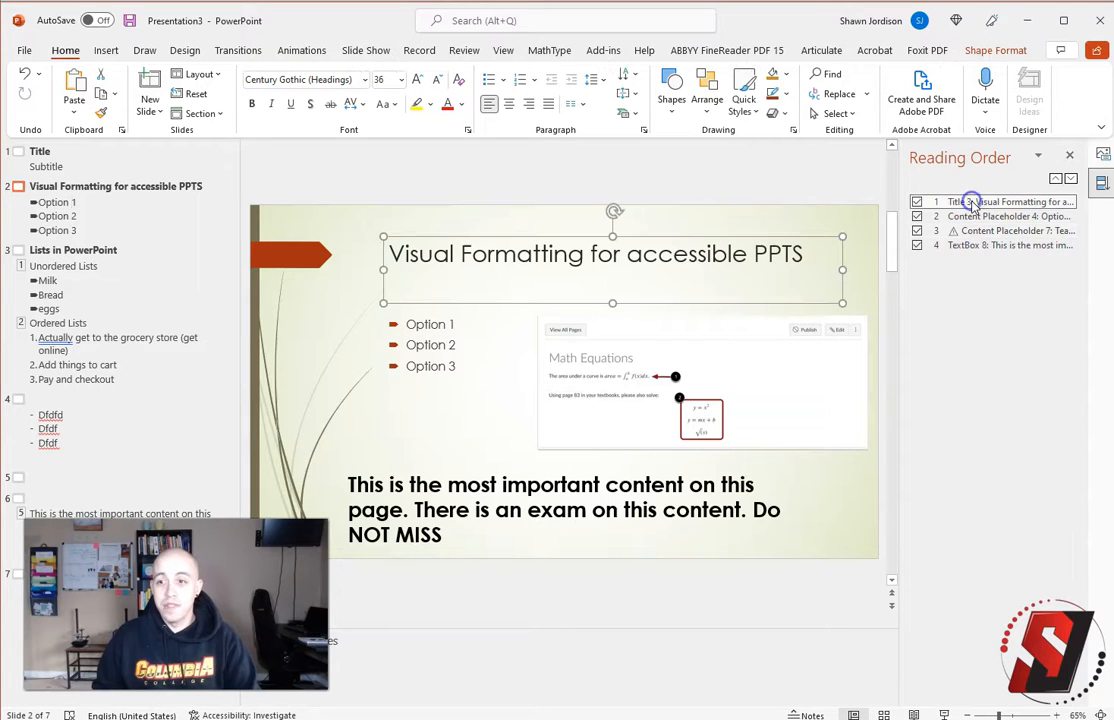
click(1008, 216)
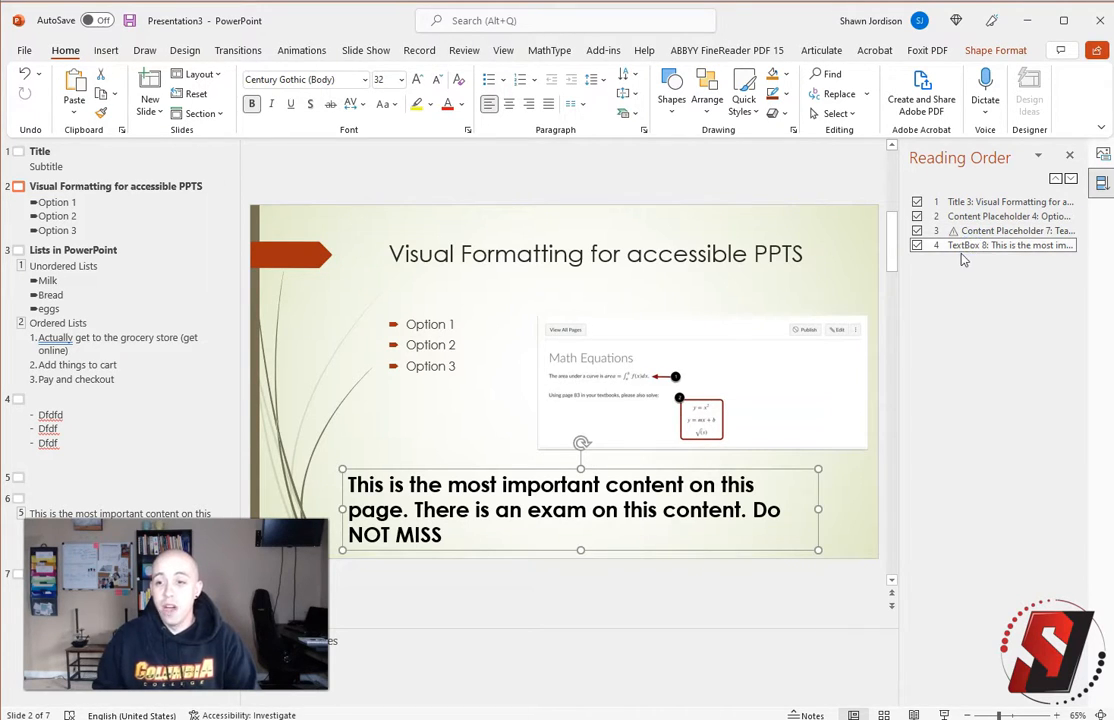
mouse_move(948, 316)
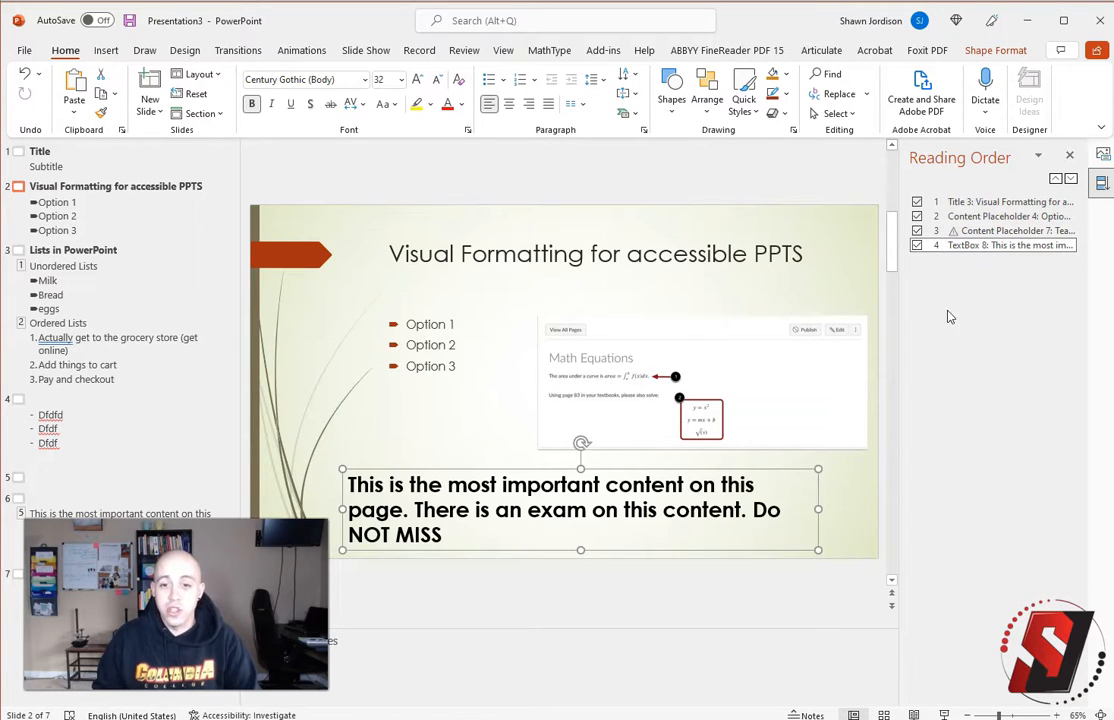
click(72, 248)
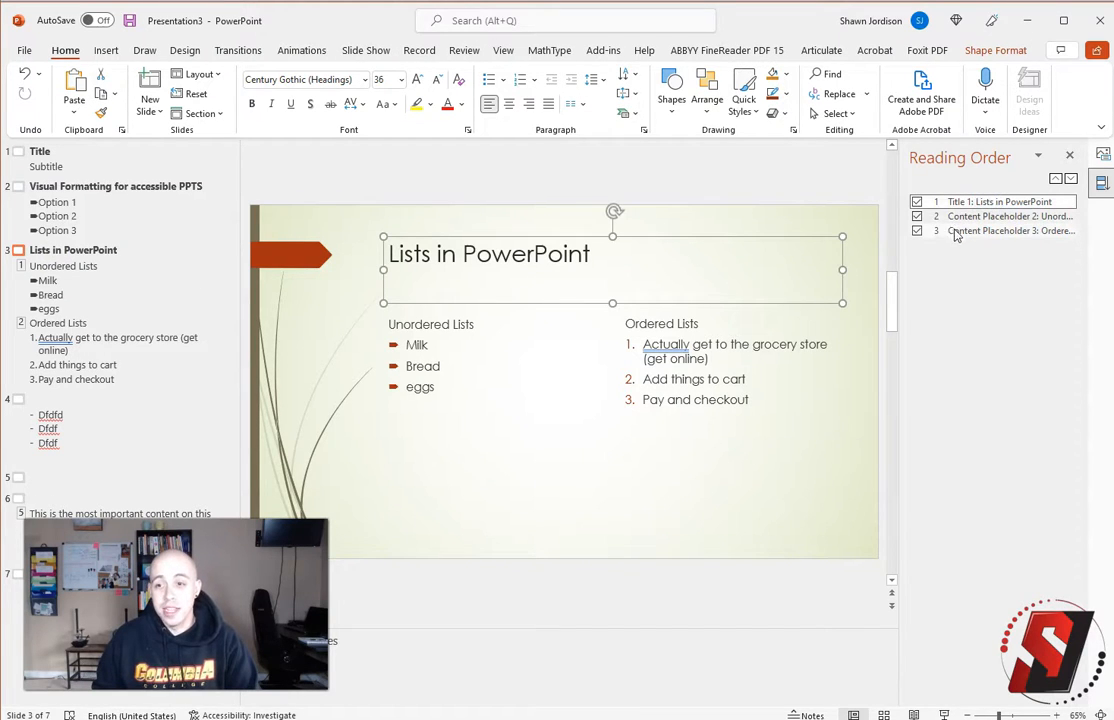
click(1010, 216)
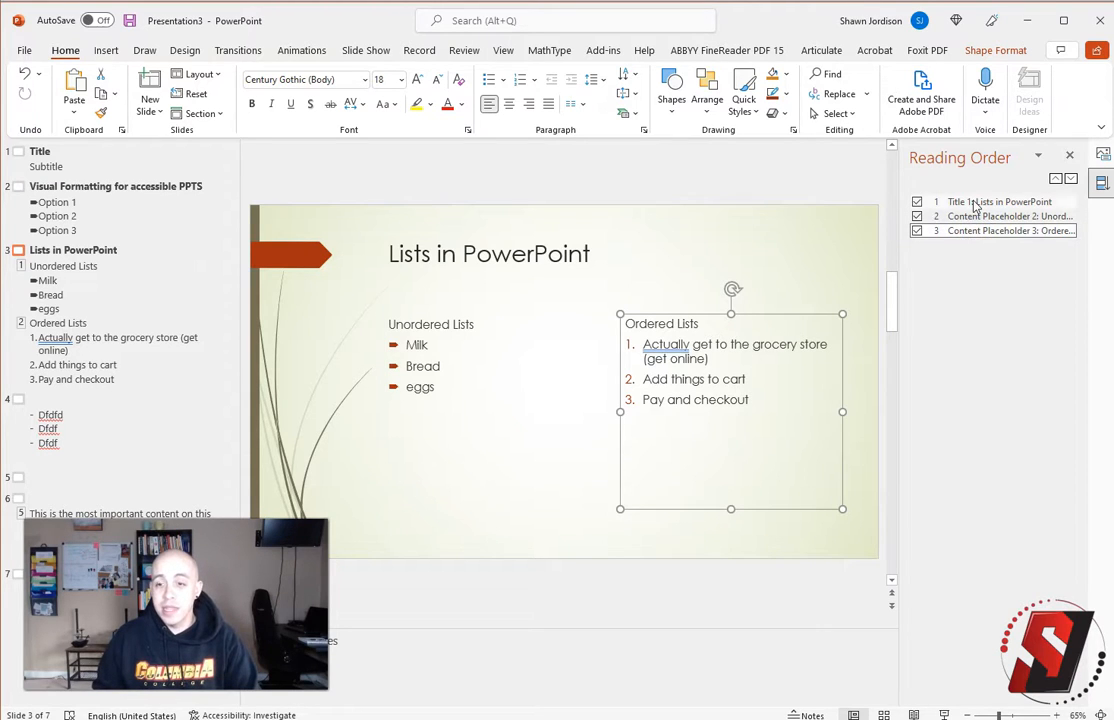
click(1070, 178)
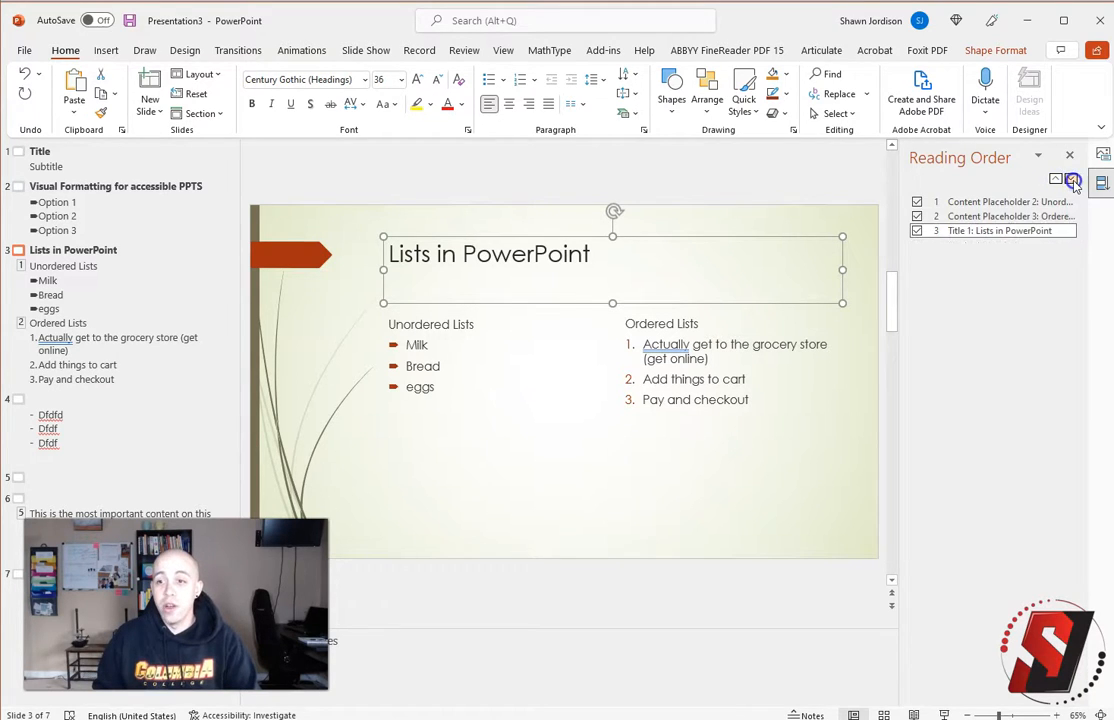
click(1056, 180)
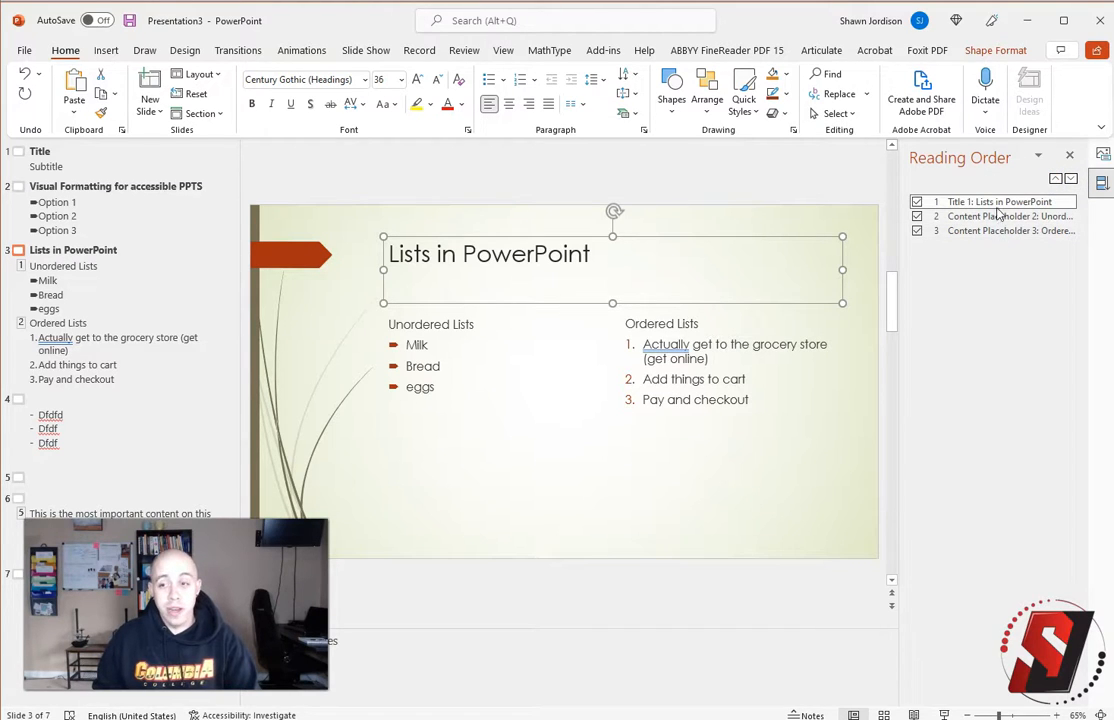
click(1008, 216)
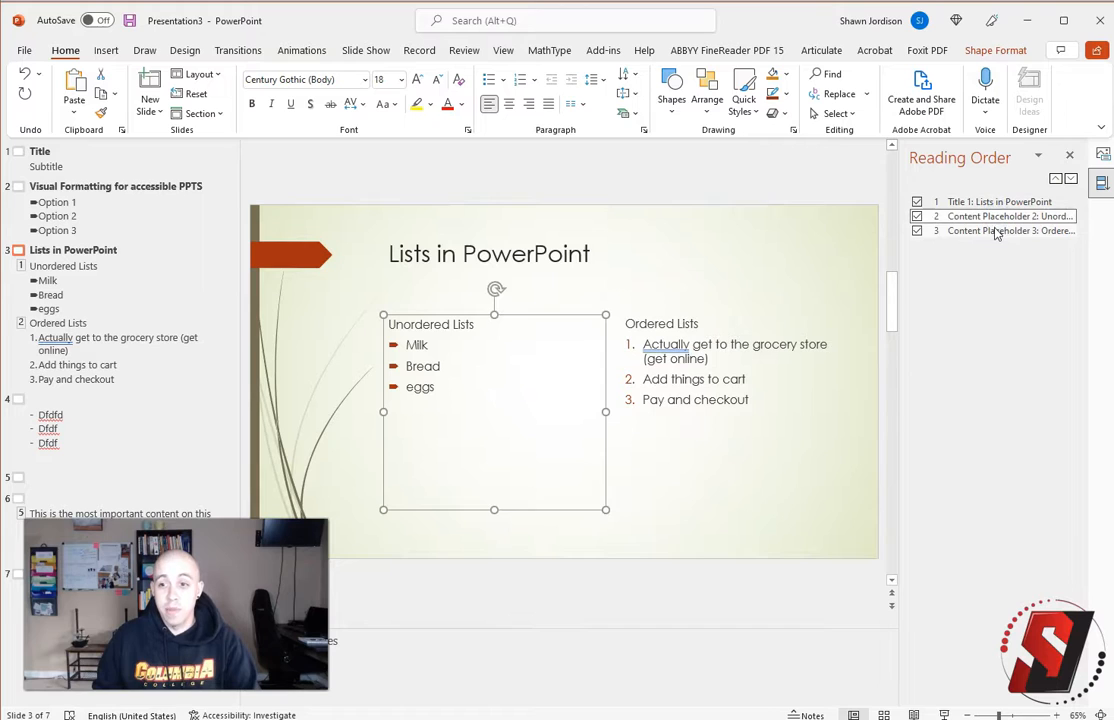
click(488, 252)
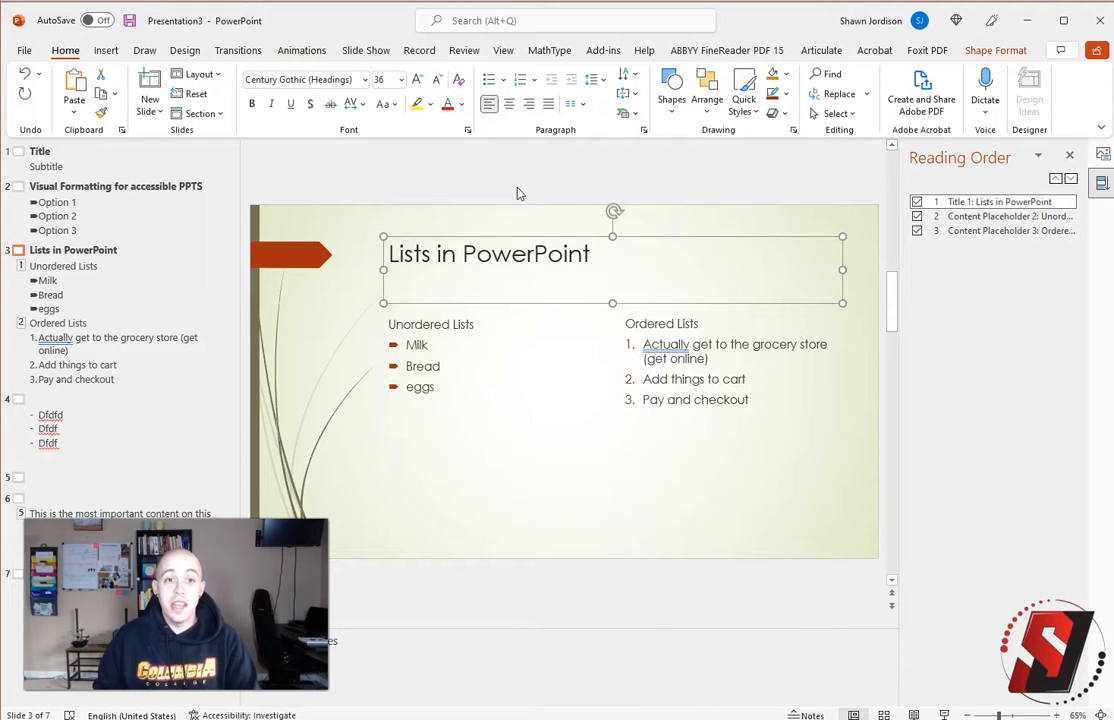
click(708, 90)
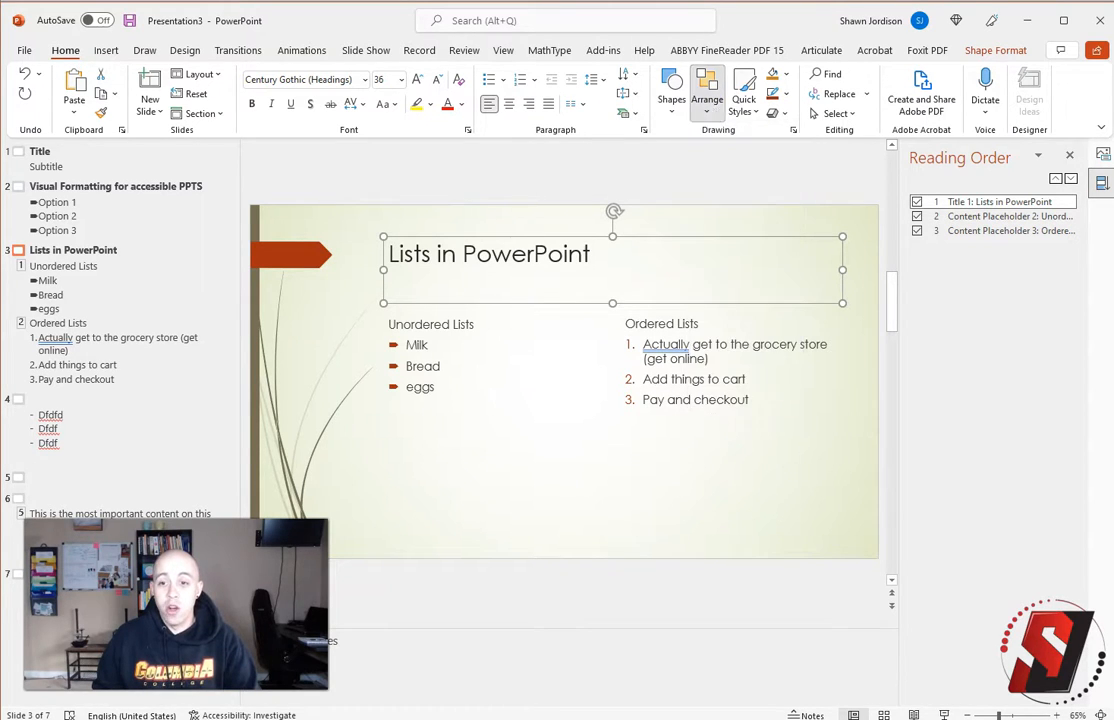
Show the Selection pane via Arrange and go to the title slide
click(708, 90)
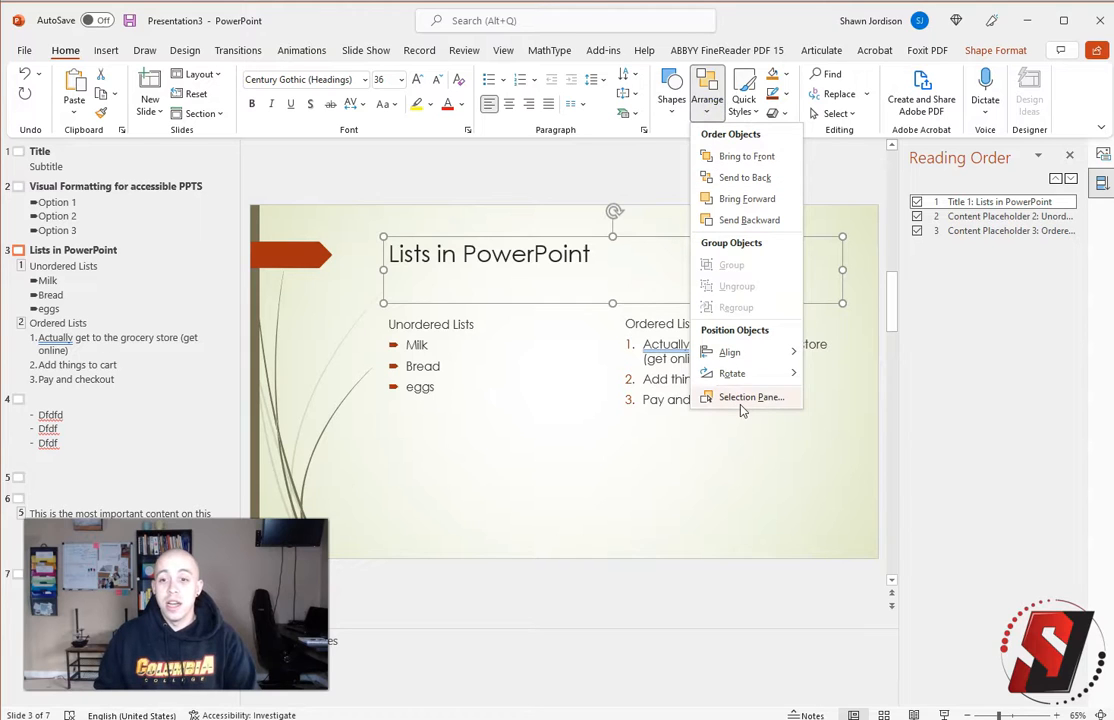
click(752, 396)
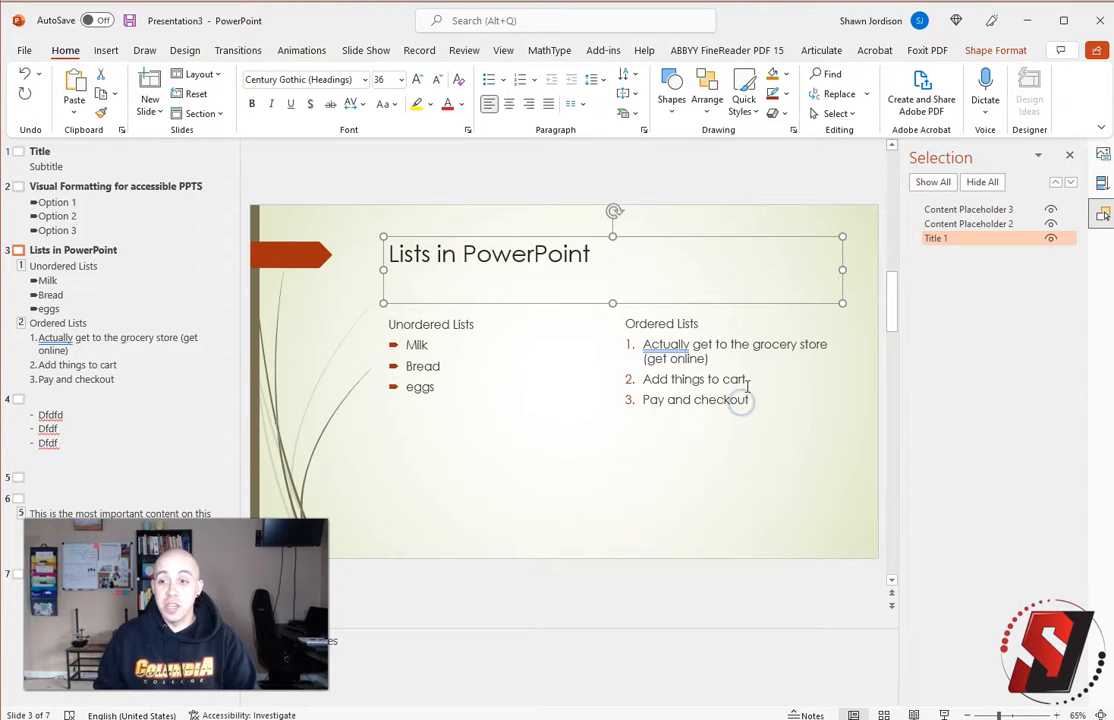
mouse_move(988, 312)
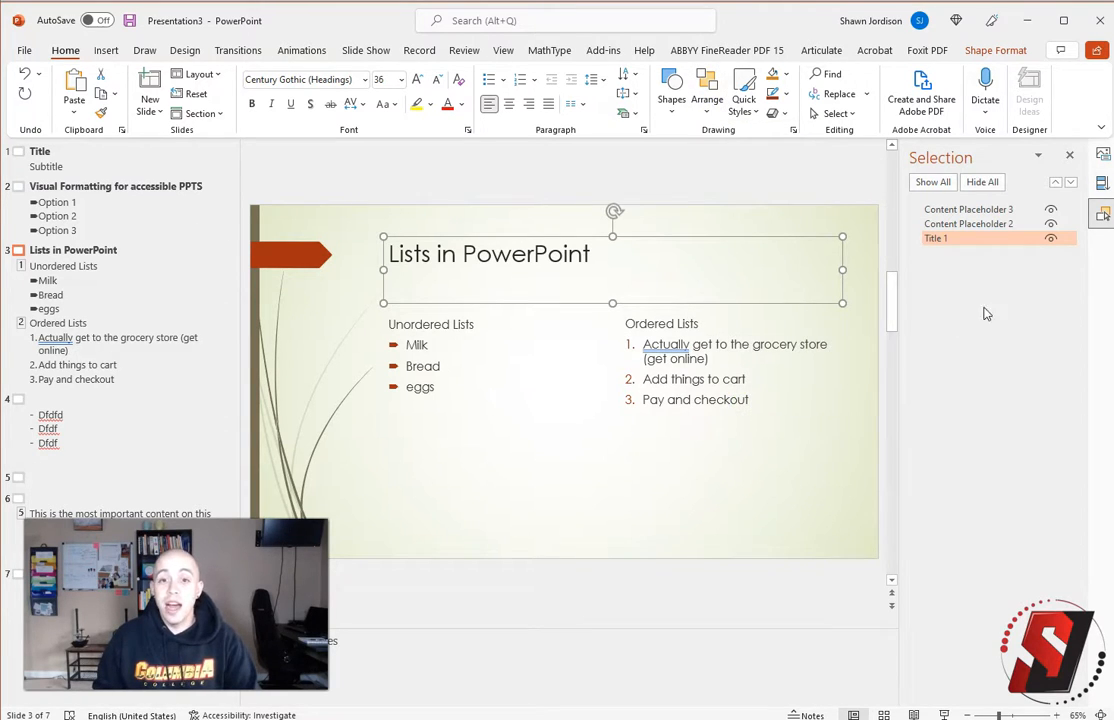
click(40, 152)
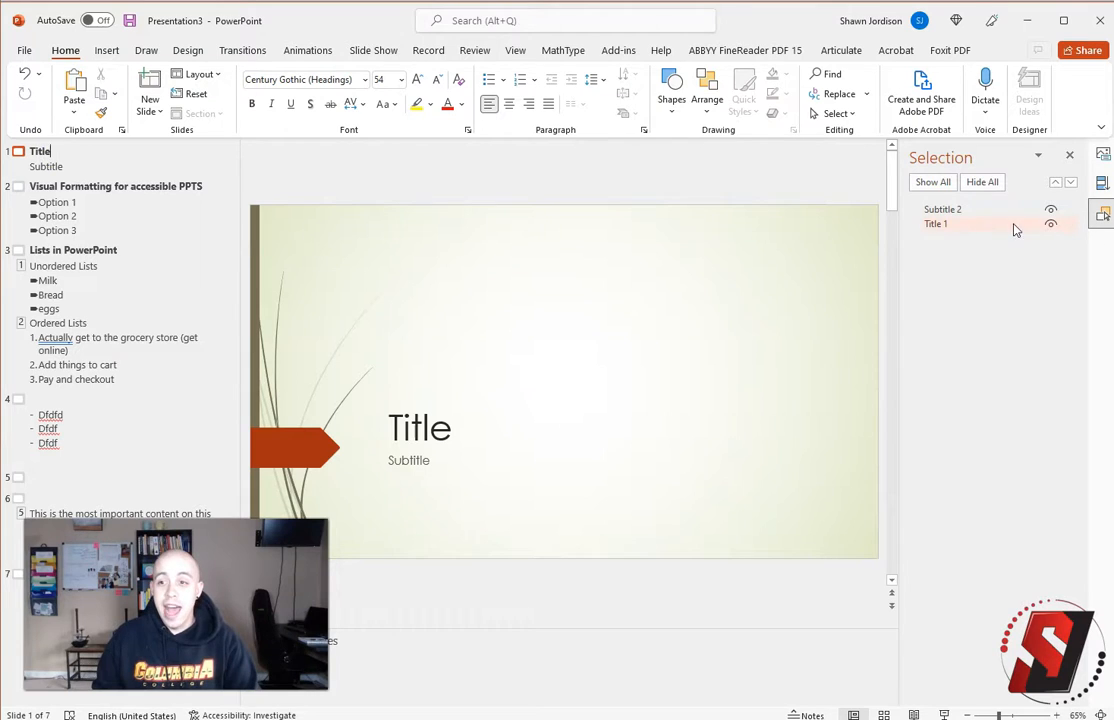
Select Title 1 and Subtitle 2 in the Selection pane, then return to the Lists slide
click(936, 224)
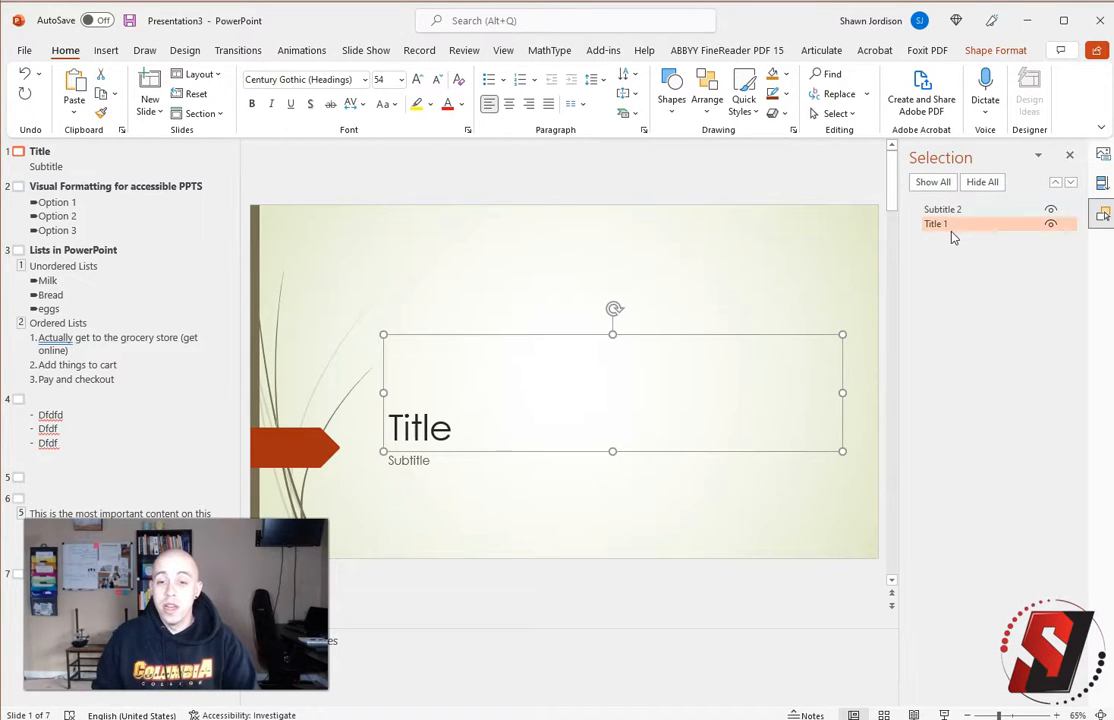
click(942, 210)
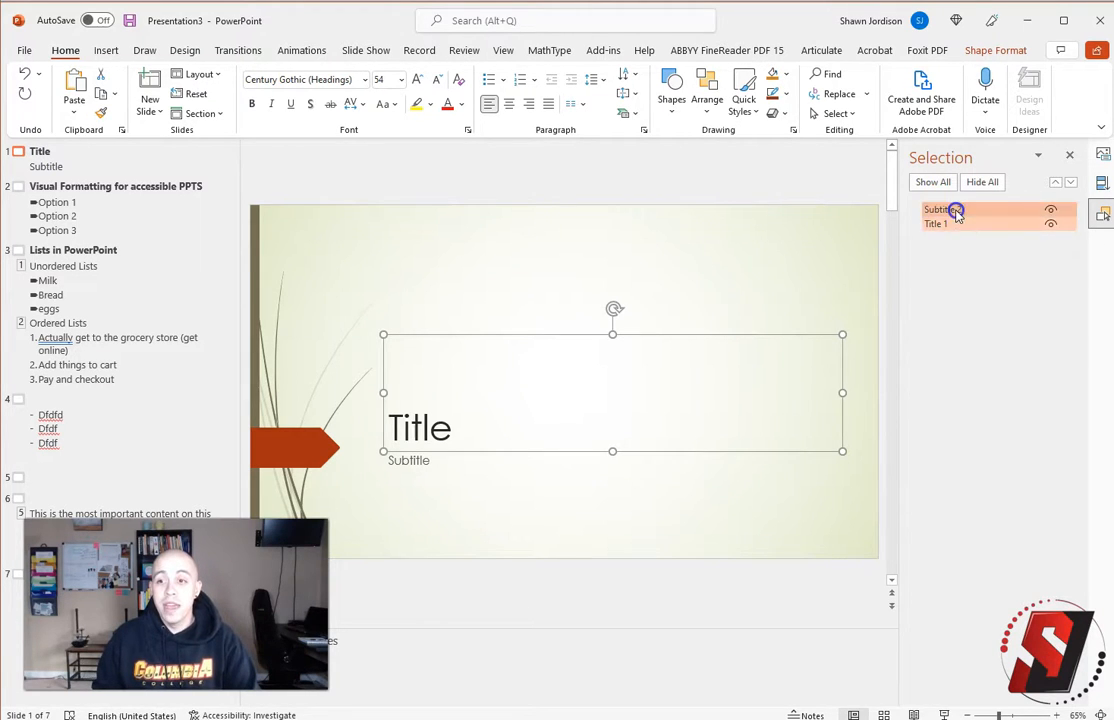
click(944, 210)
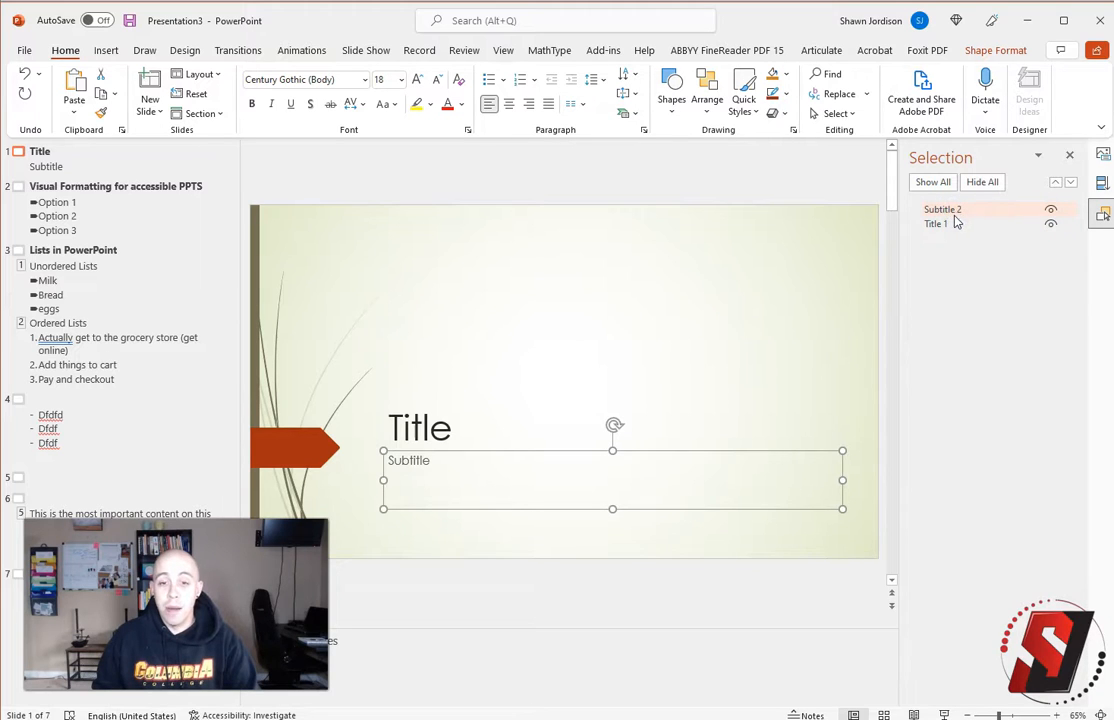
click(72, 250)
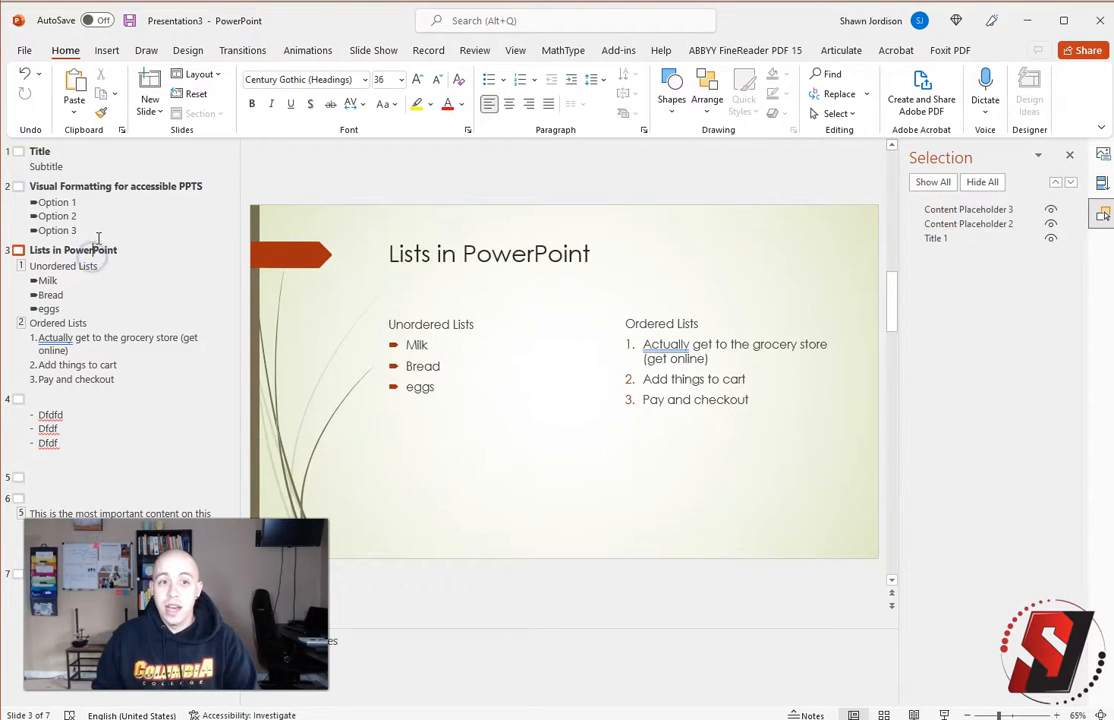
Run Check Accessibility from File > Info, then view the title slide's reading order and Selection pane
click(8, 152)
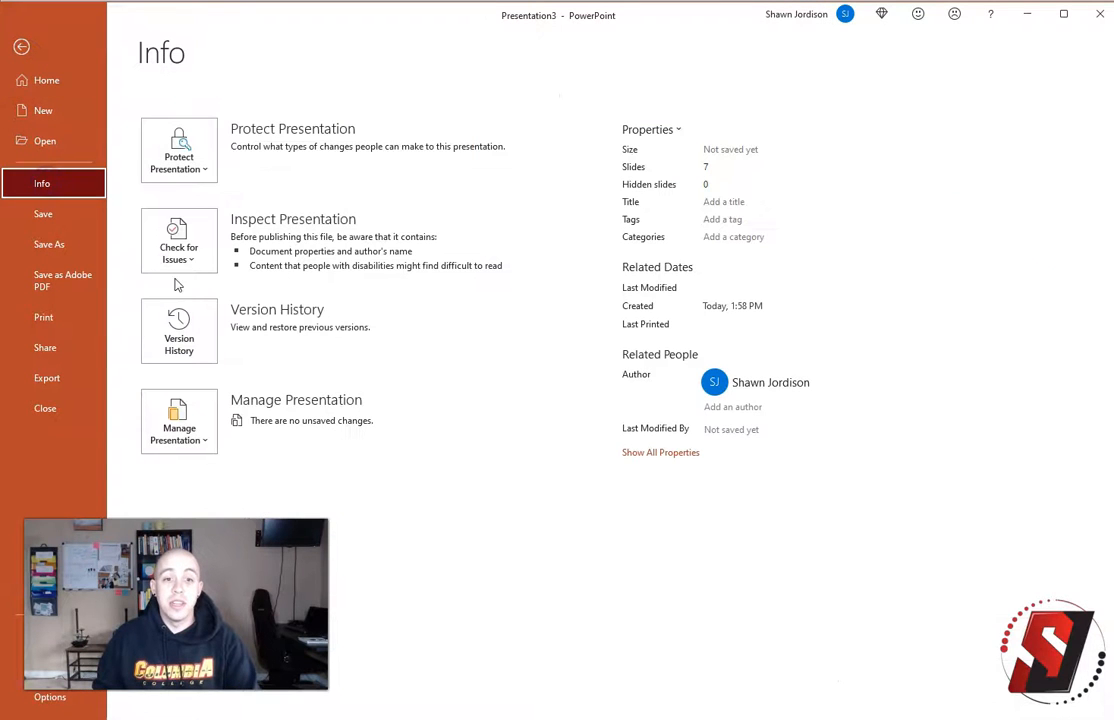
click(22, 48)
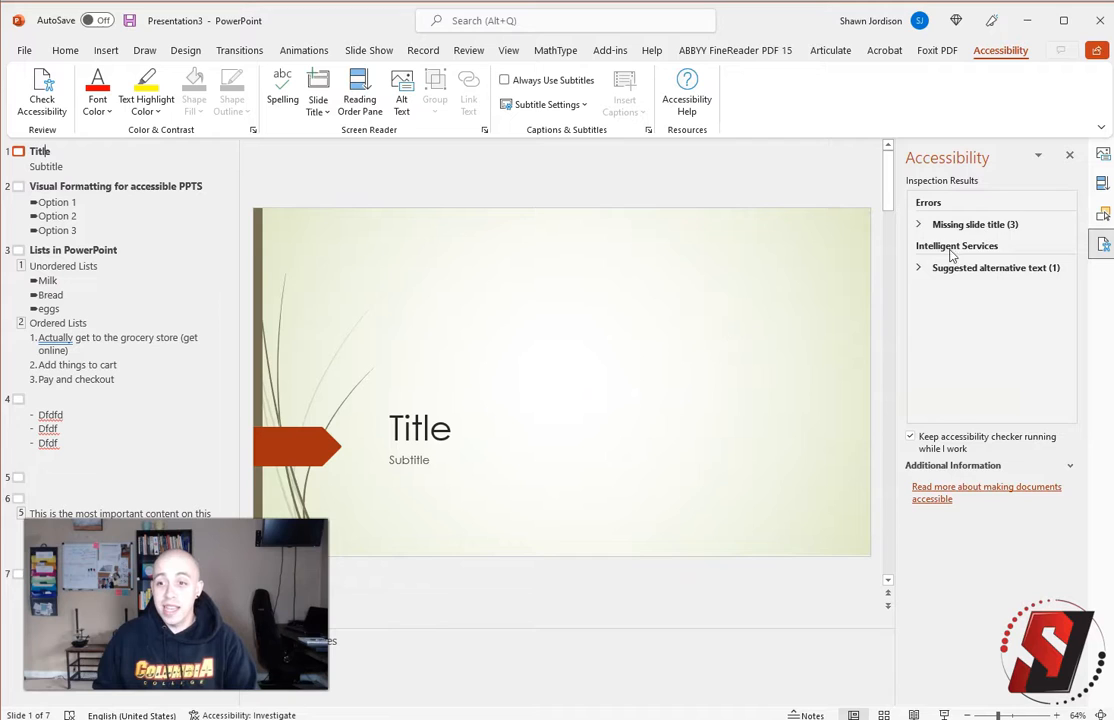
click(360, 90)
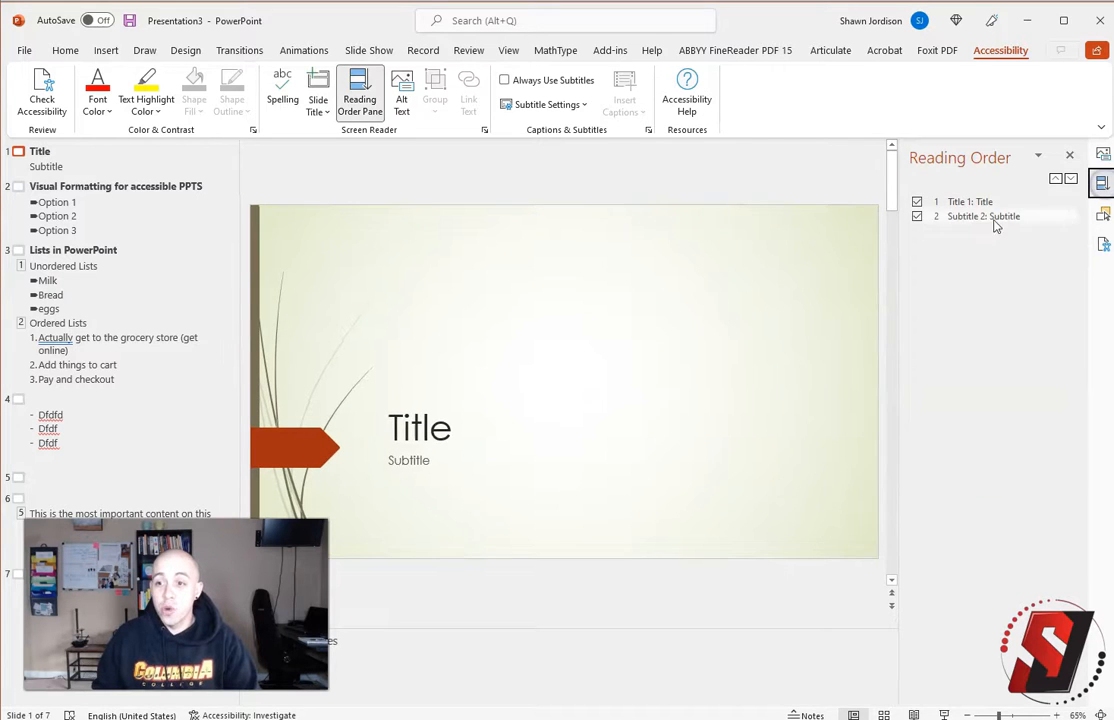
click(1104, 214)
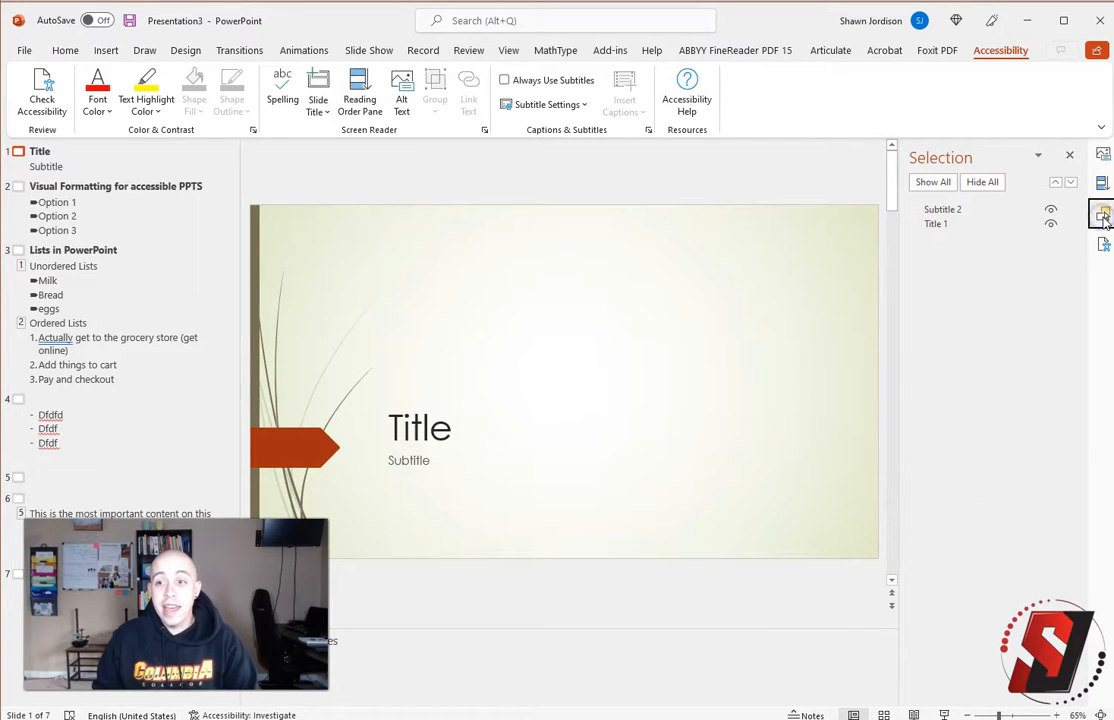